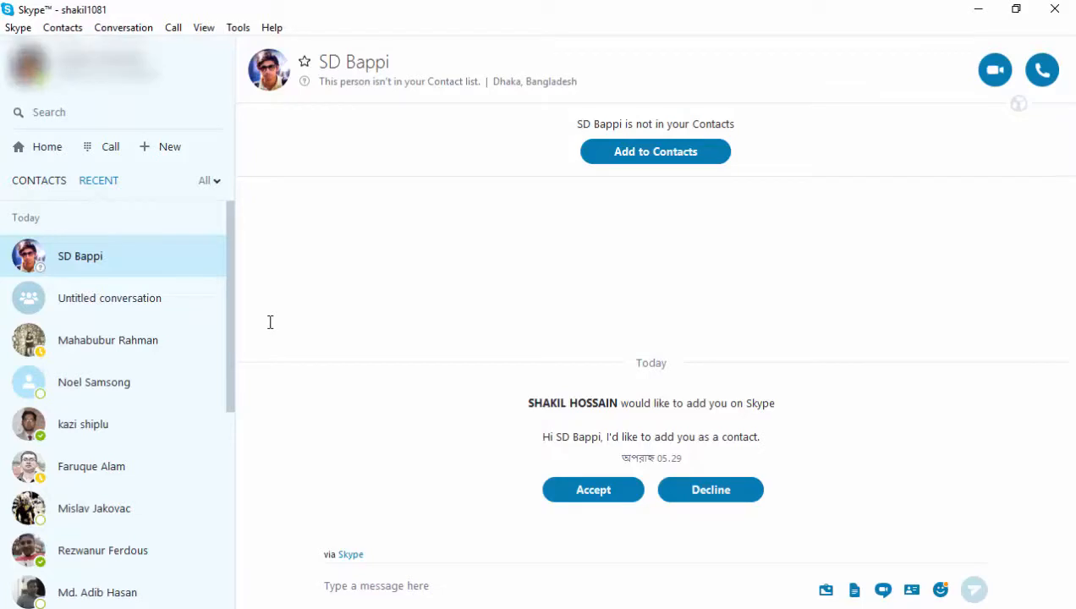
{"action": "mouse_move", "coordinate": [101, 387]}
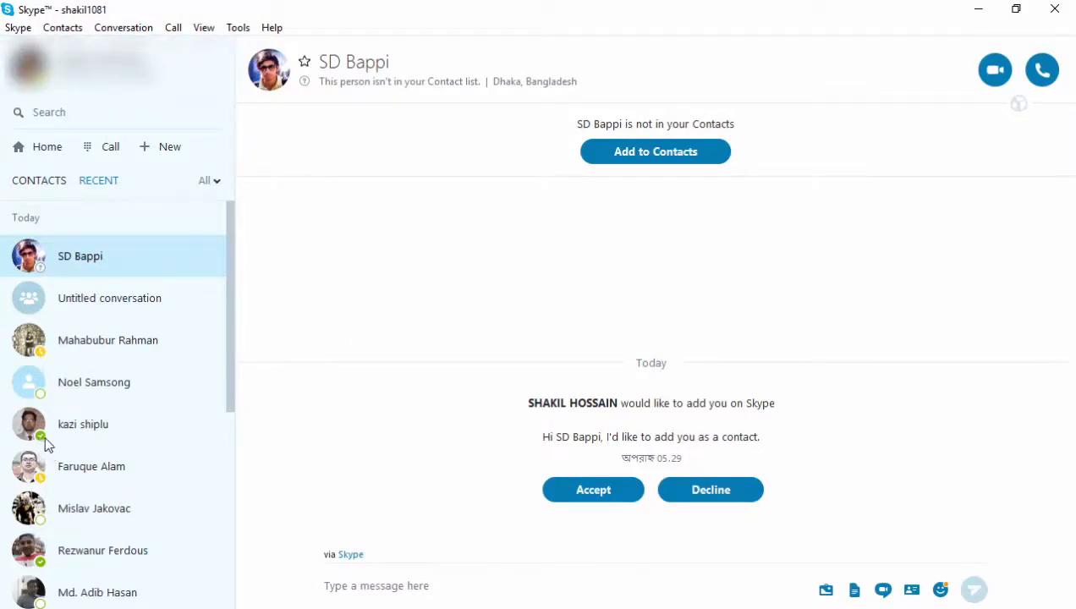
- Show the full alphabetical contact list in the sidebar instead of recent conversations
{"action": "left_click", "coordinate": [28, 66]}
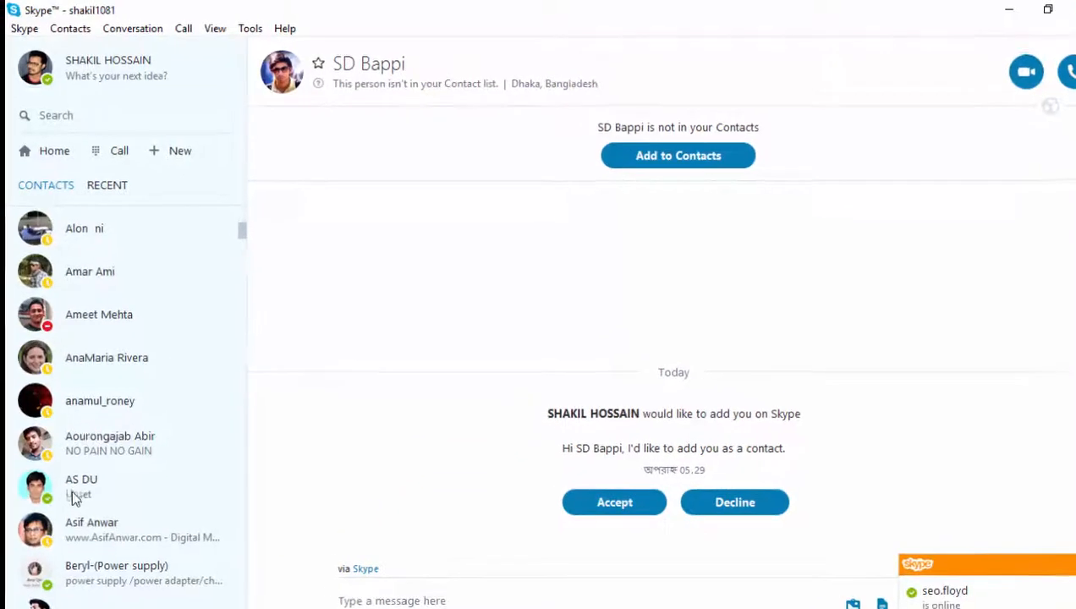
- Start a video call with AS DU from their conversation
{"action": "left_click", "coordinate": [81, 486]}
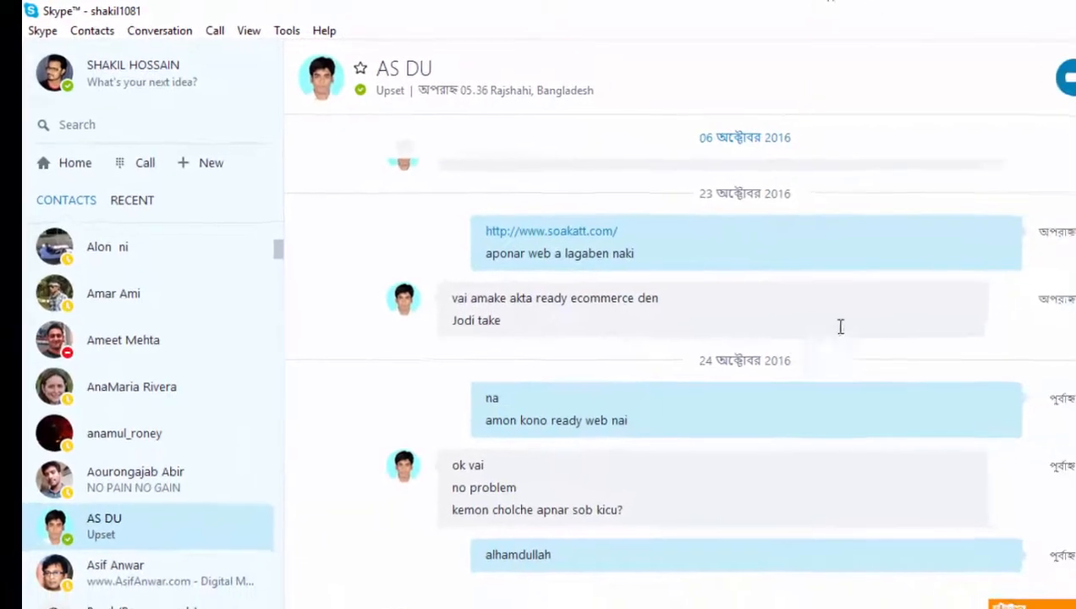
{"action": "left_click", "coordinate": [940, 116]}
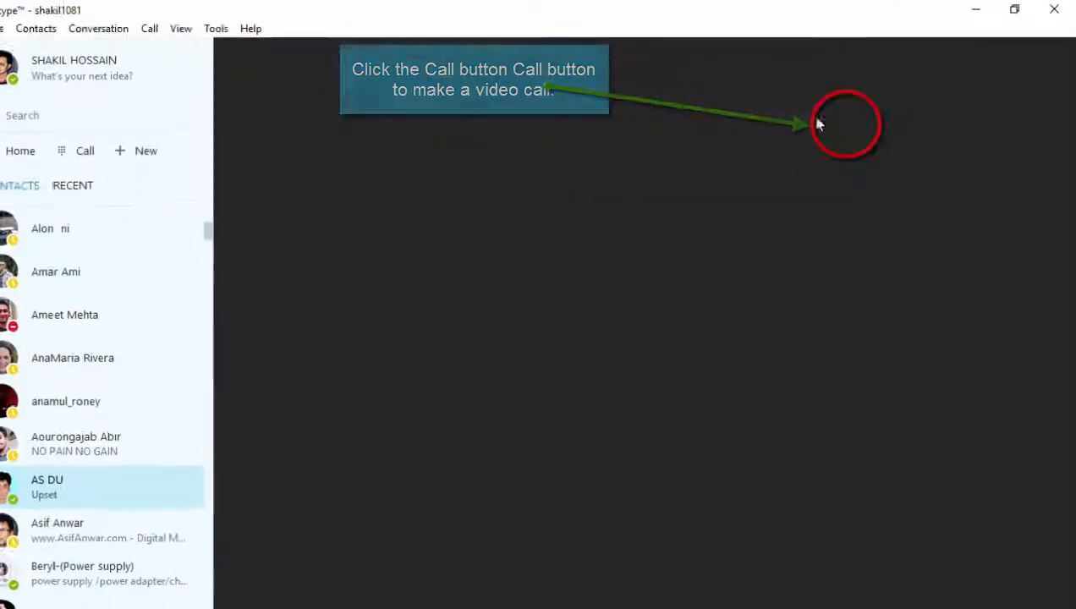
- End the call with AS DU, leaving a call-ended entry with duration 00.04
{"action": "left_click", "coordinate": [845, 125]}
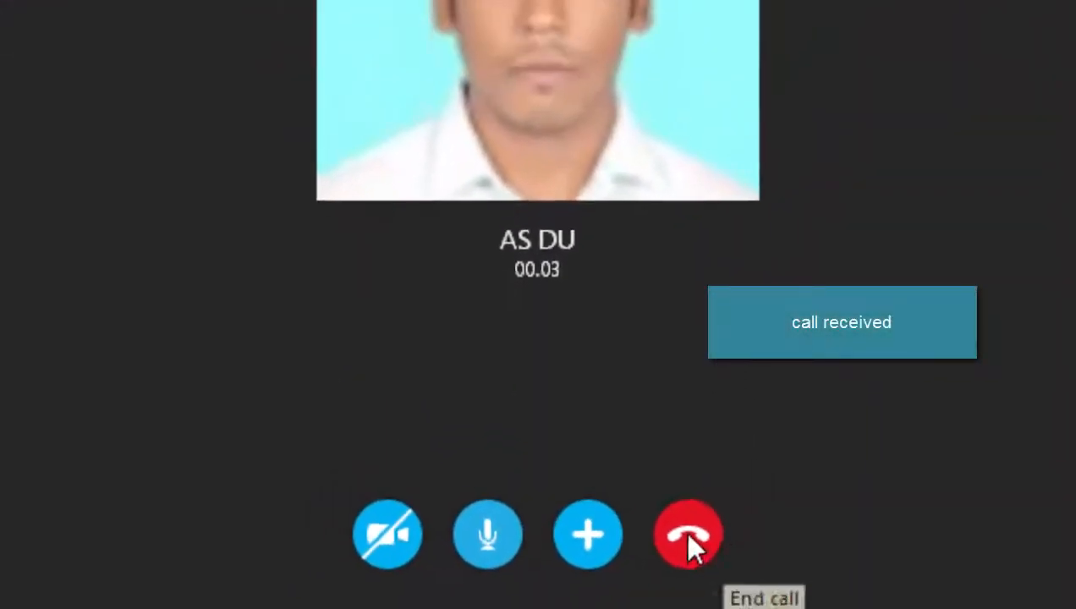
{"action": "left_click", "coordinate": [687, 533]}
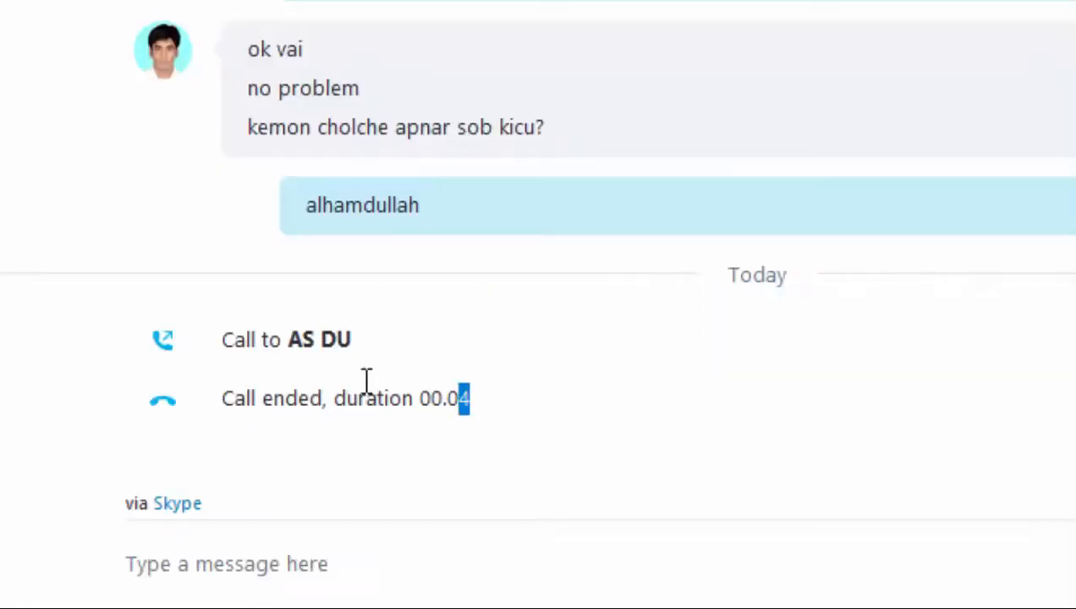